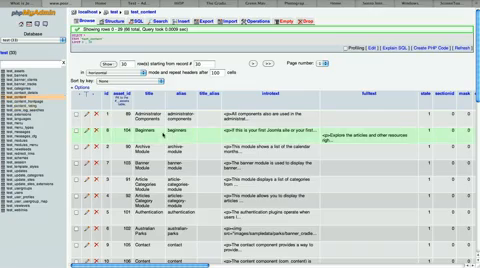
# Scroll through the jos_ content table rows in phpMyAdmin
pyautogui.scroll(-3)
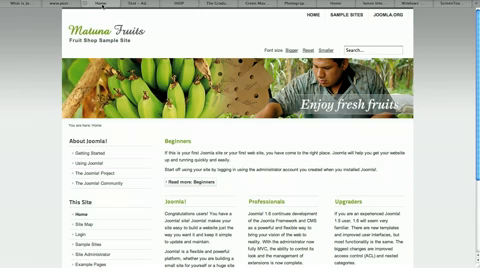
# Scroll to the Login Form and enter the username 'admin'
pyautogui.scroll(-3)
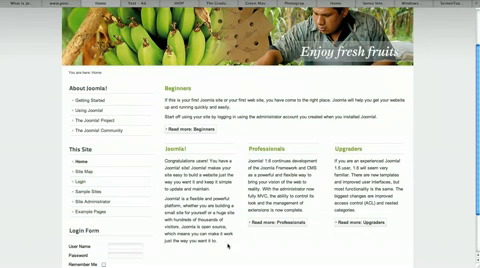
pyautogui.scroll(-3)
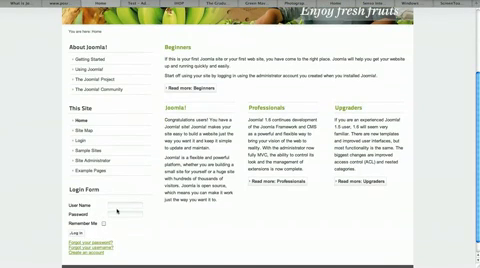
pyautogui.click(100, 208)
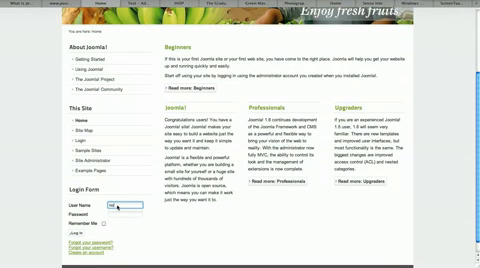
pyautogui.write('admin')
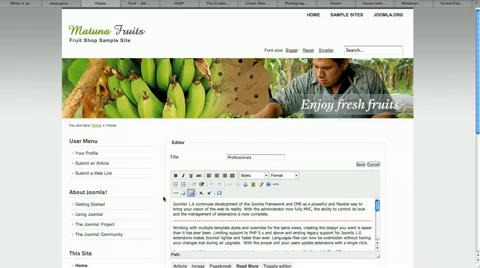
pyautogui.scroll(-3)
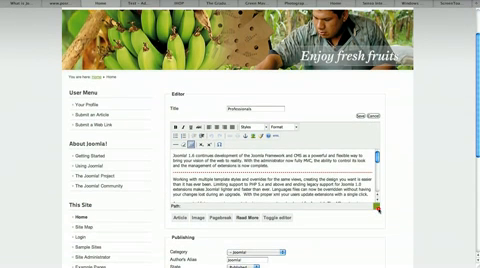
pyautogui.scroll(-3)
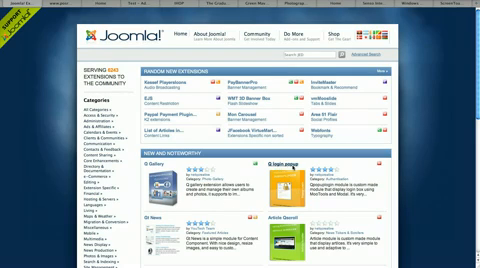
# Scroll through the new and popular extension listings on the JED home page
pyautogui.scroll(-3)
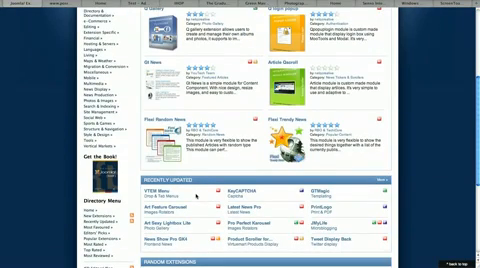
pyautogui.scroll(3)
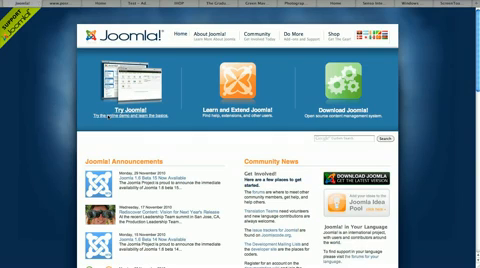
# Go to the Try Joomla! free hosted demo page from the joomla.org home page
pyautogui.scroll(-3)
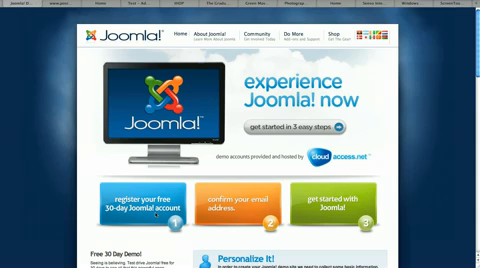
pyautogui.click(216, 34)
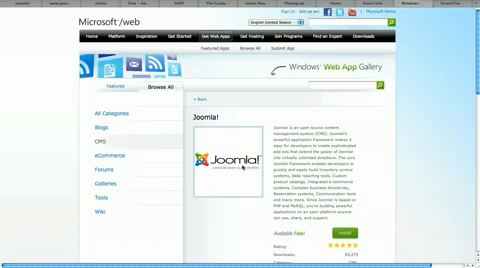
pyautogui.scroll(-3)
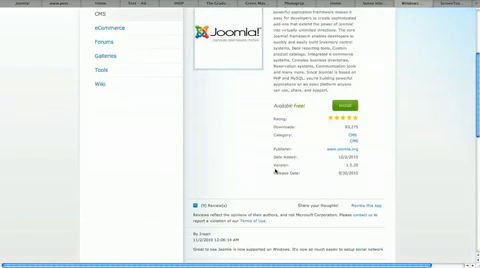
pyautogui.scroll(-3)
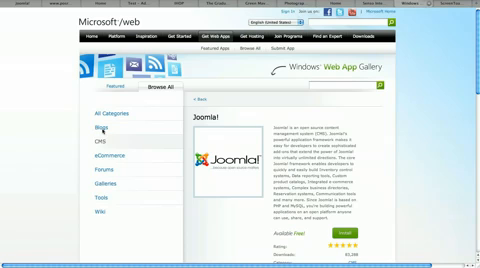
pyautogui.scroll(-3)
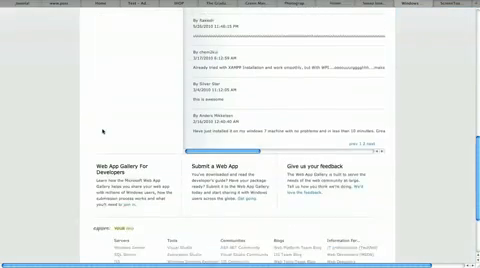